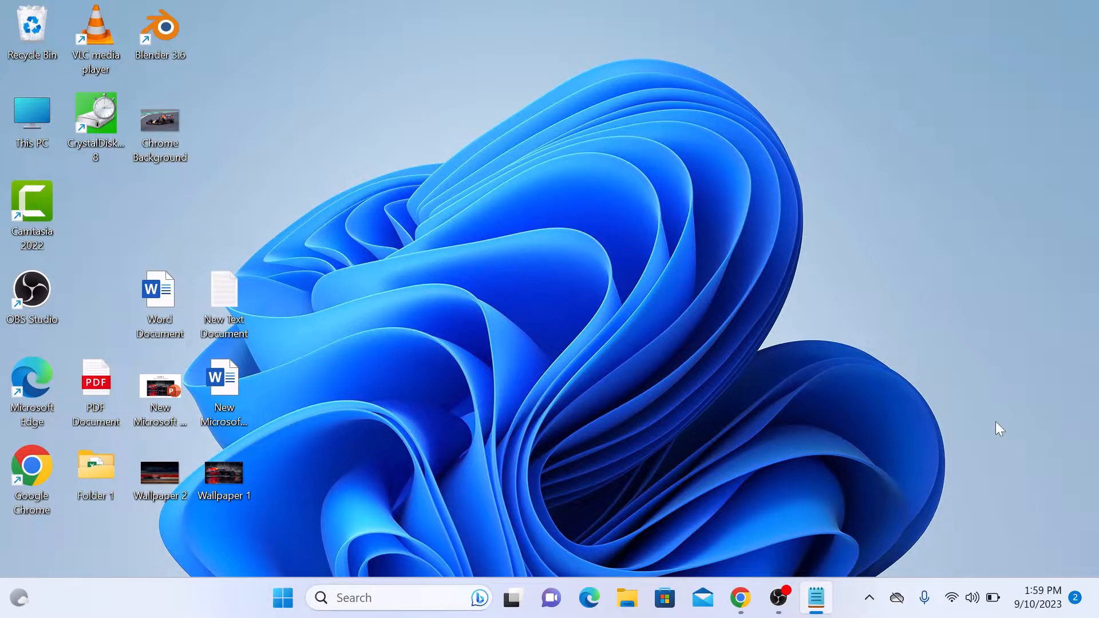
- Launch Google Chrome from the taskbar, landing on the YouTube home page
click(739, 598)
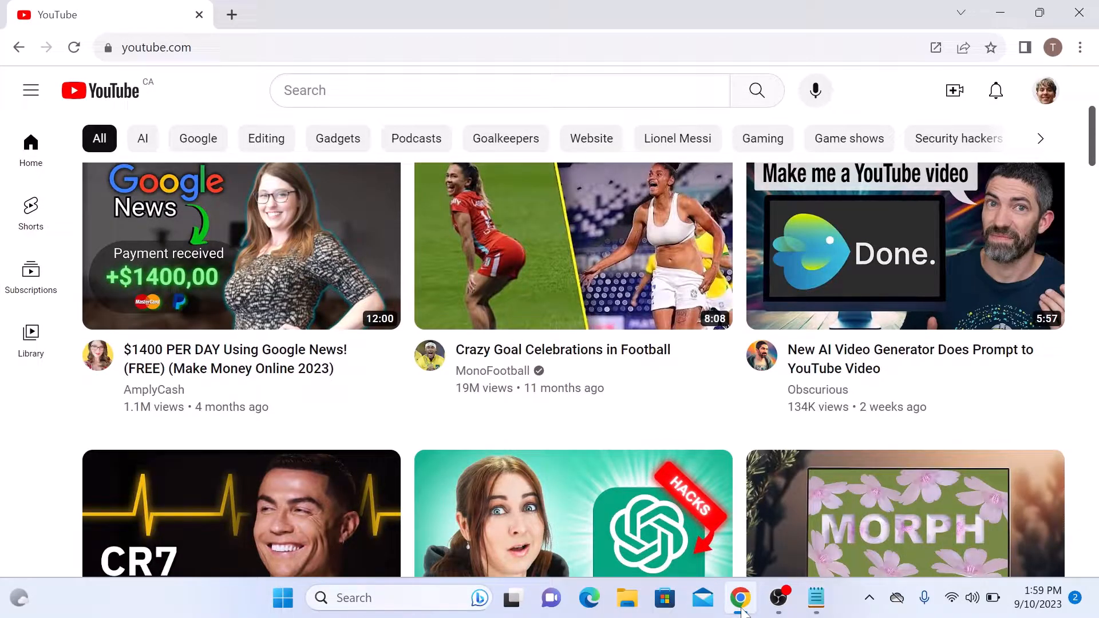
- Navigate the browser to myactivity.google.com
click(157, 47)
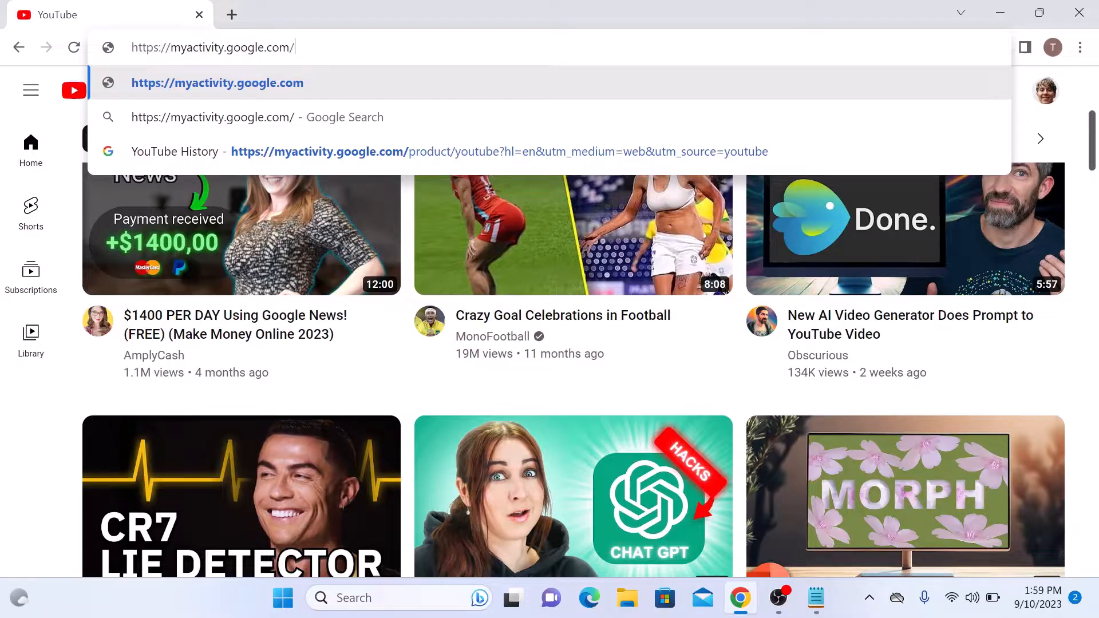
key(Enter)
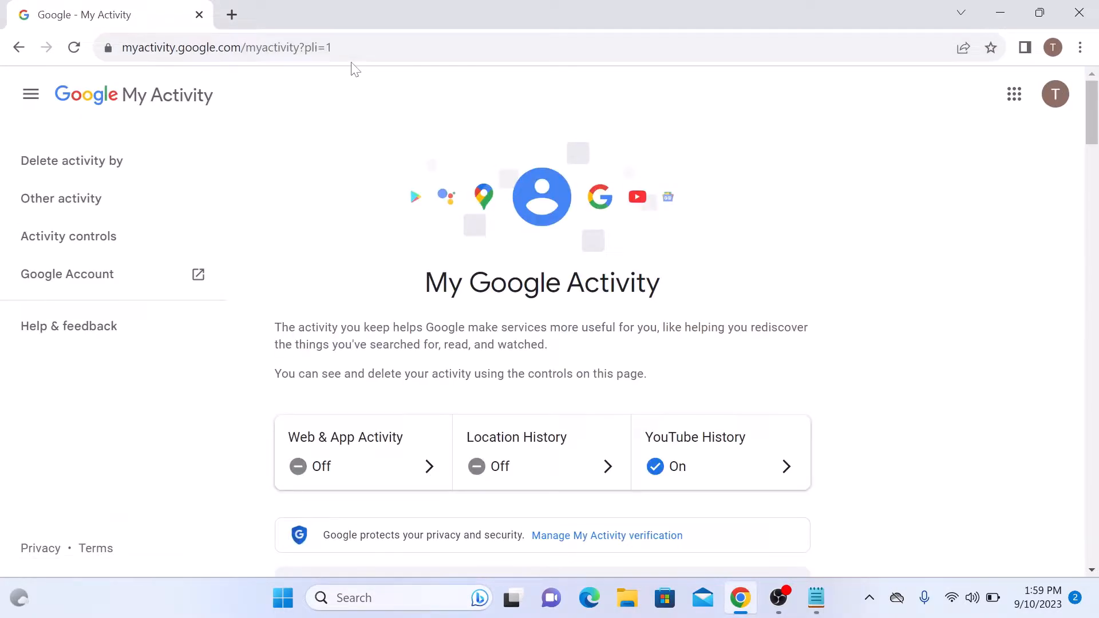
mouse_move(60, 198)
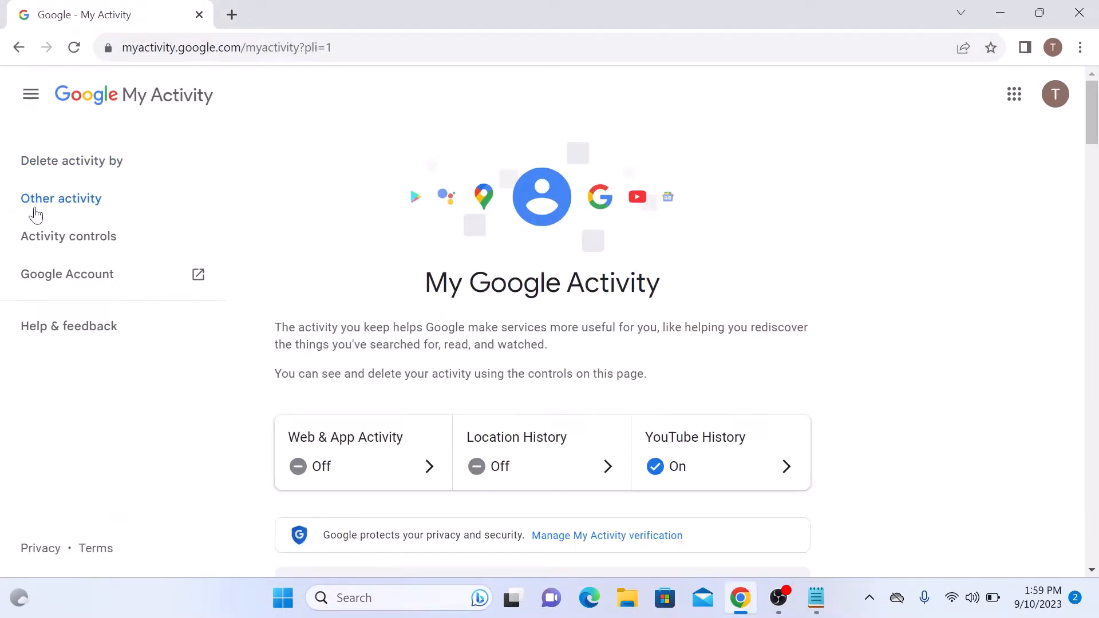
- Go to Other activity and scroll down to the YouTube likes and dislikes section
click(60, 199)
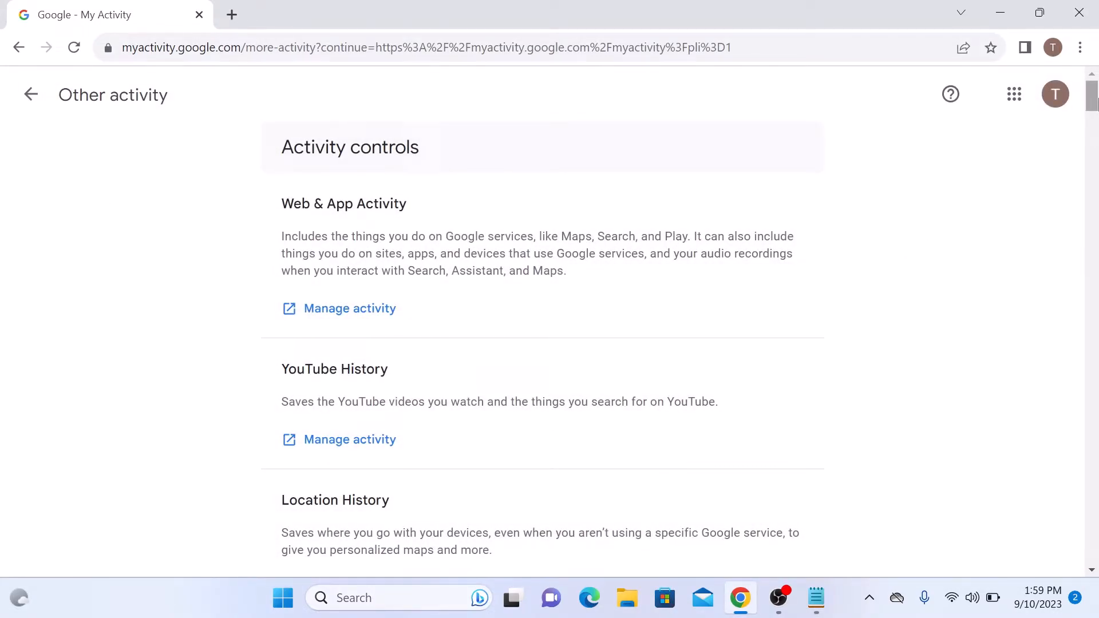
scroll(down, 3)
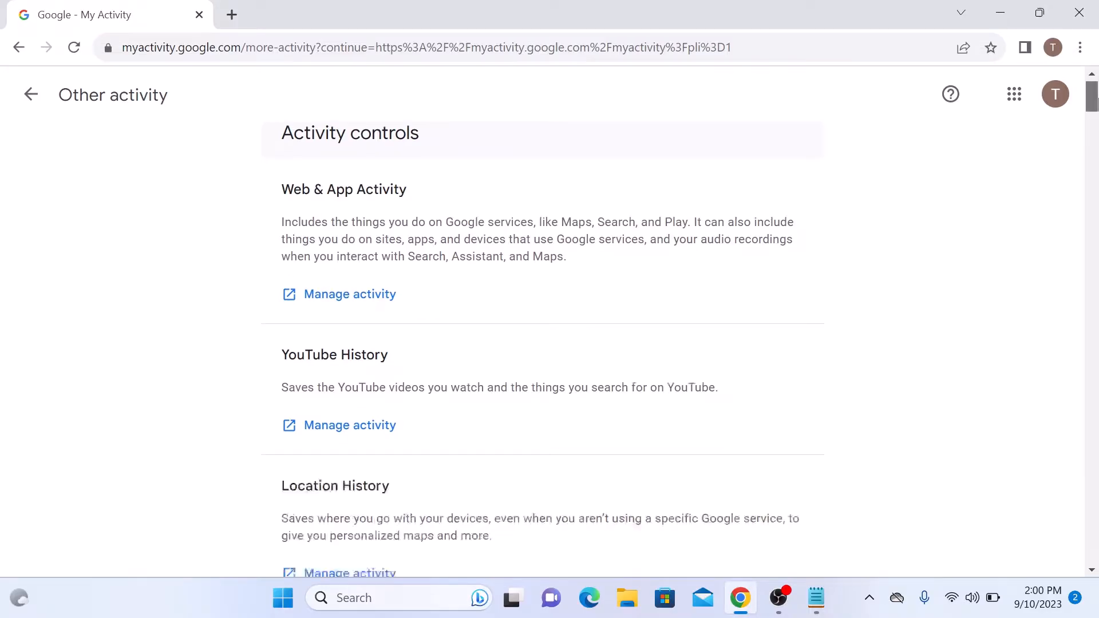
scroll(down, 3)
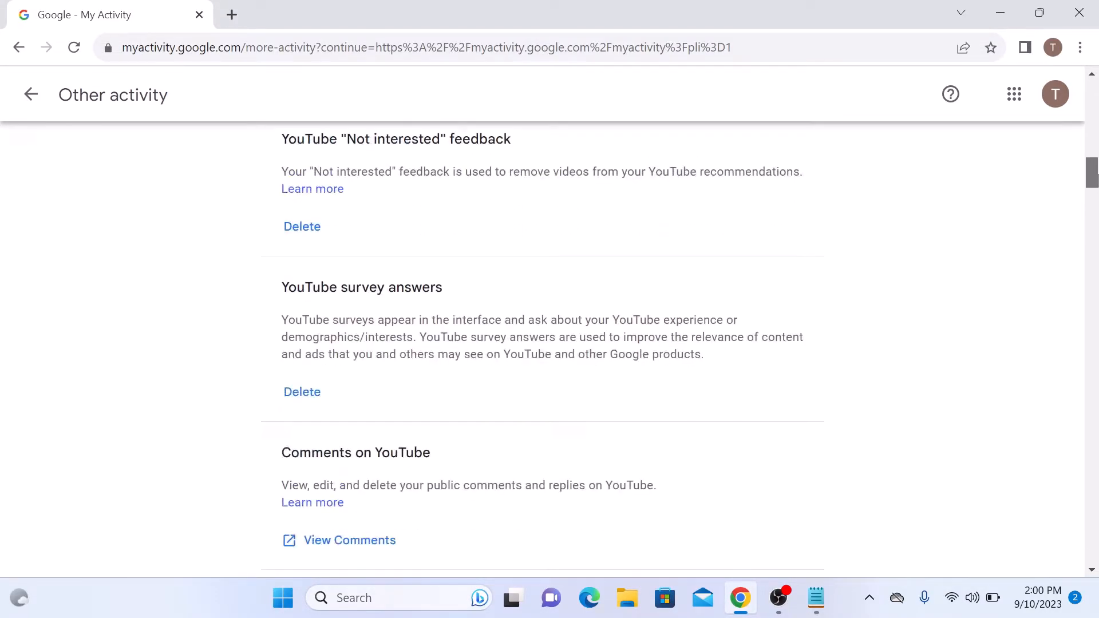
scroll(down, 3)
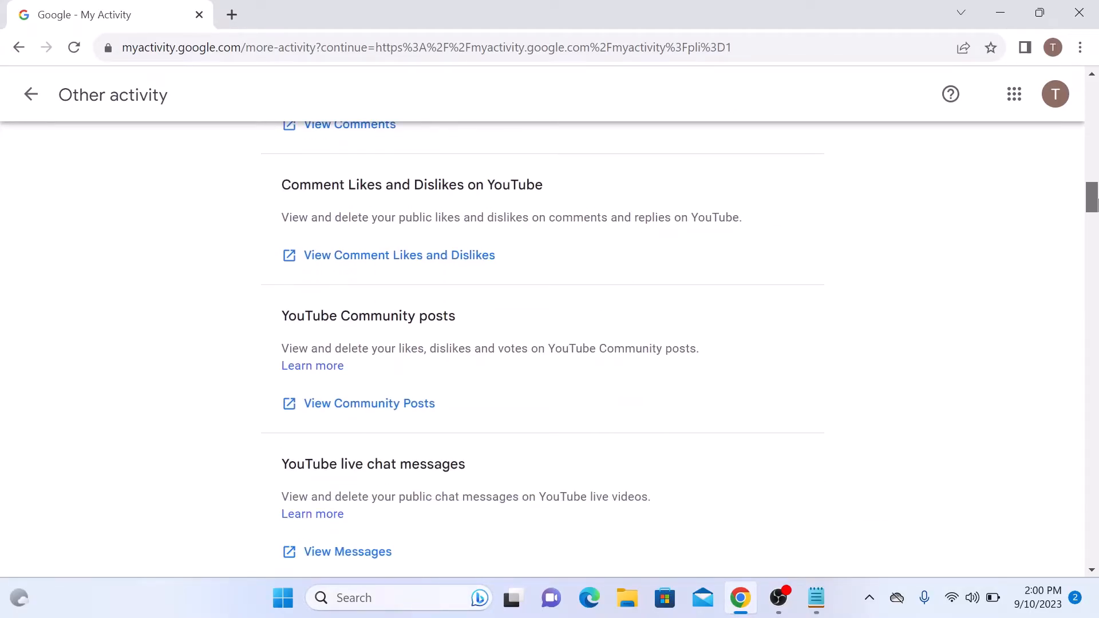
scroll(down, 3)
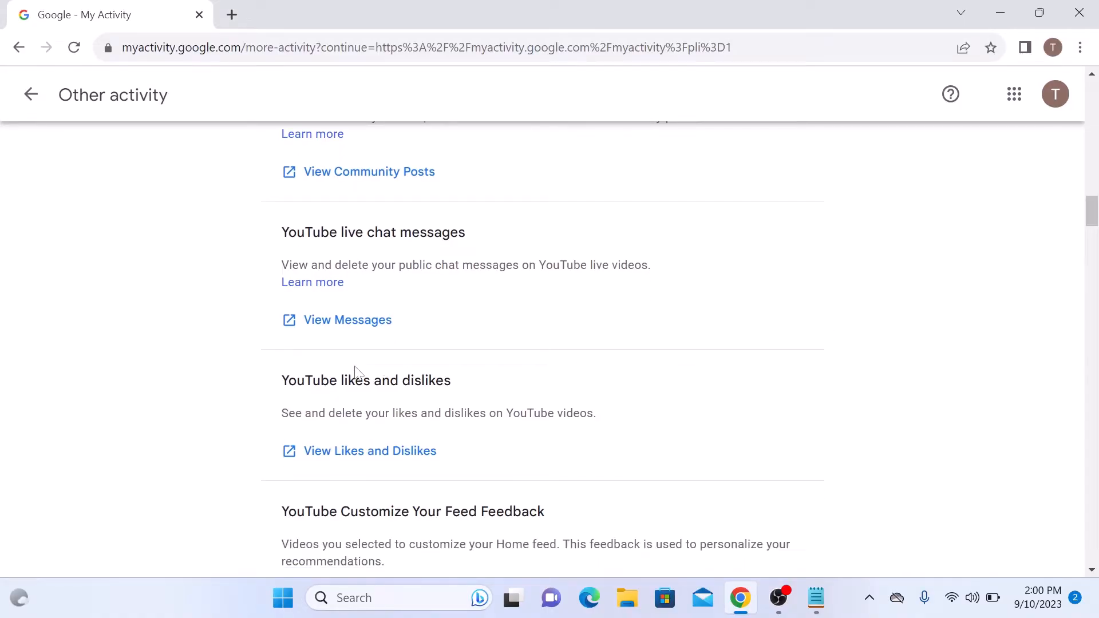
mouse_move(580, 484)
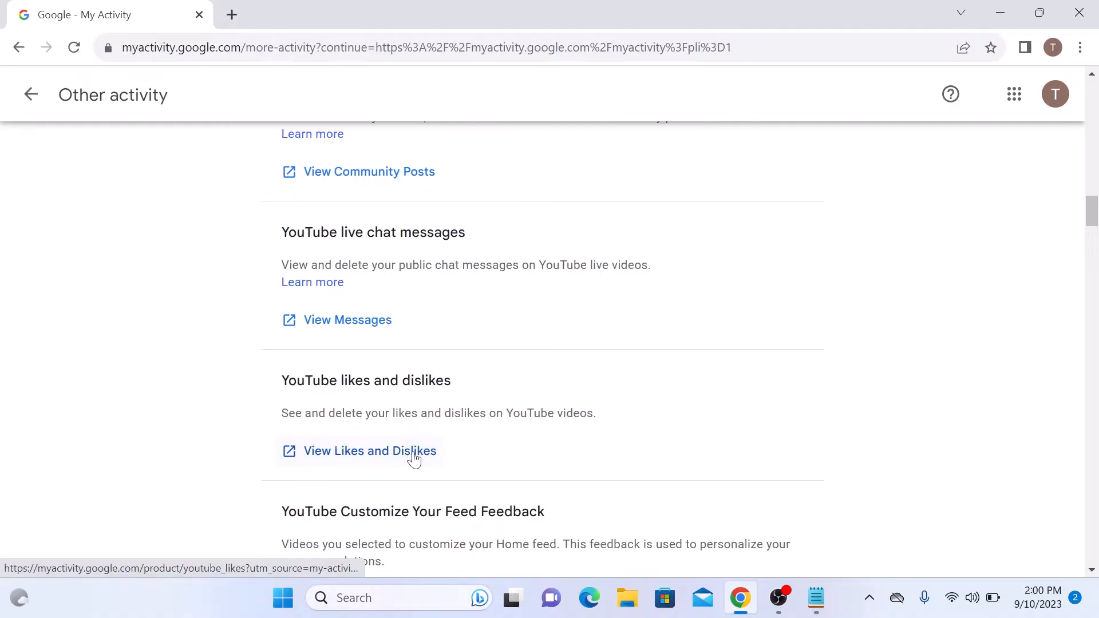
- Open the YouTube likes and dislikes history in a new tab and browse the liked videos
click(369, 450)
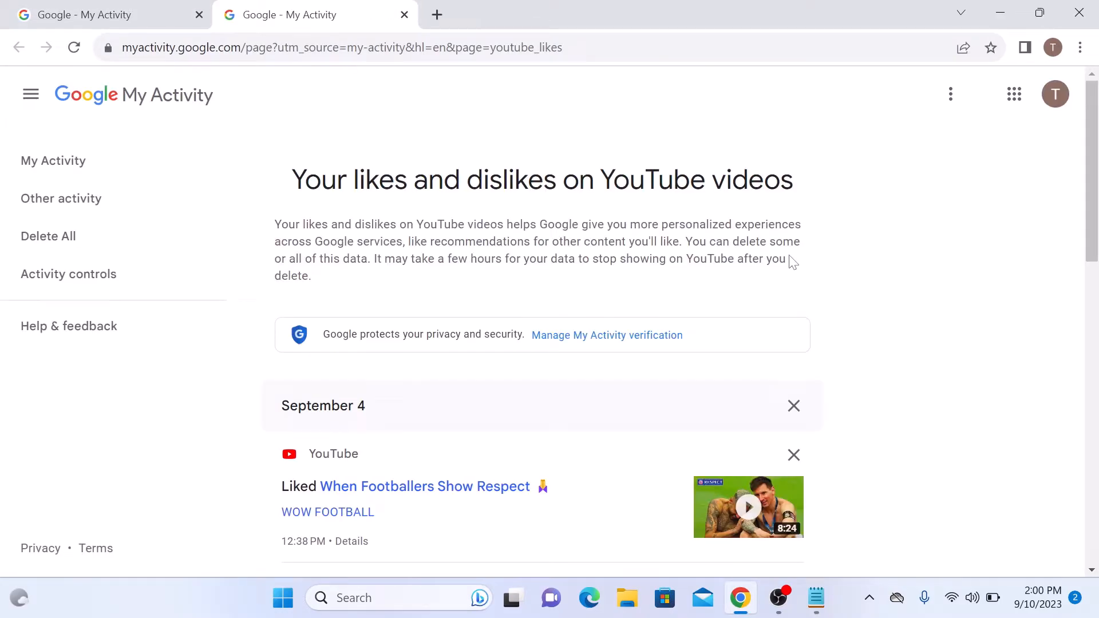
scroll(down, 3)
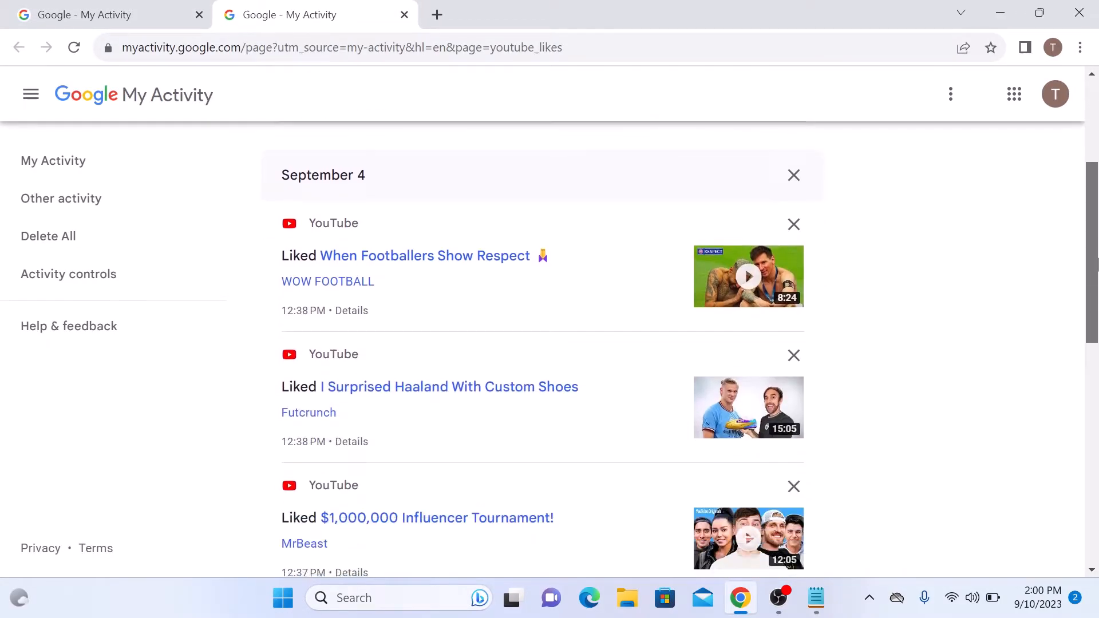
scroll(up, 3)
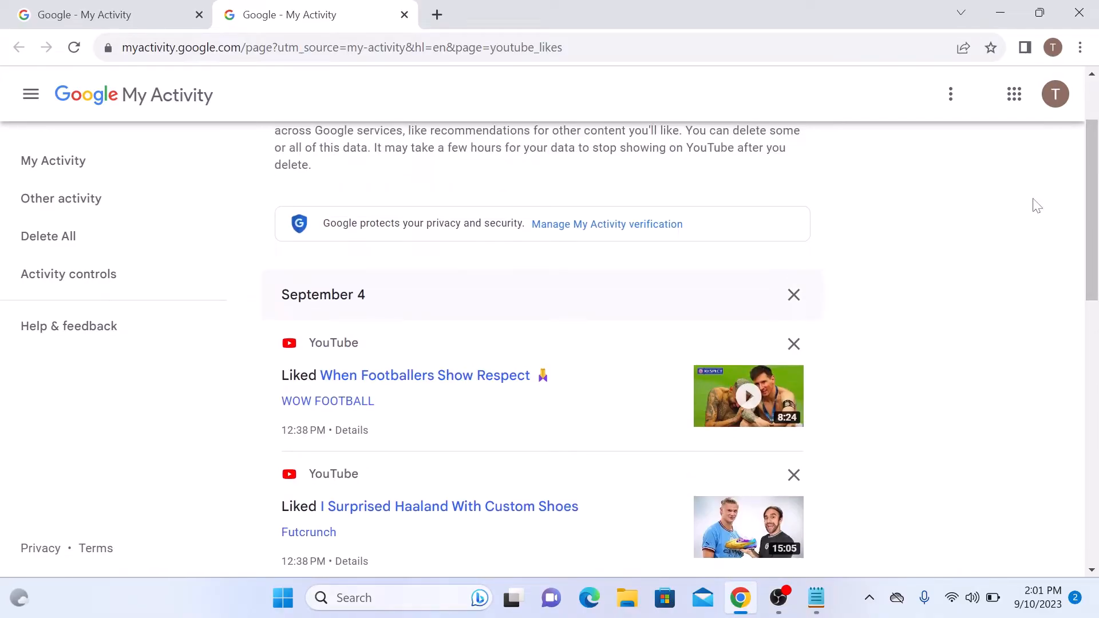
mouse_move(892, 265)
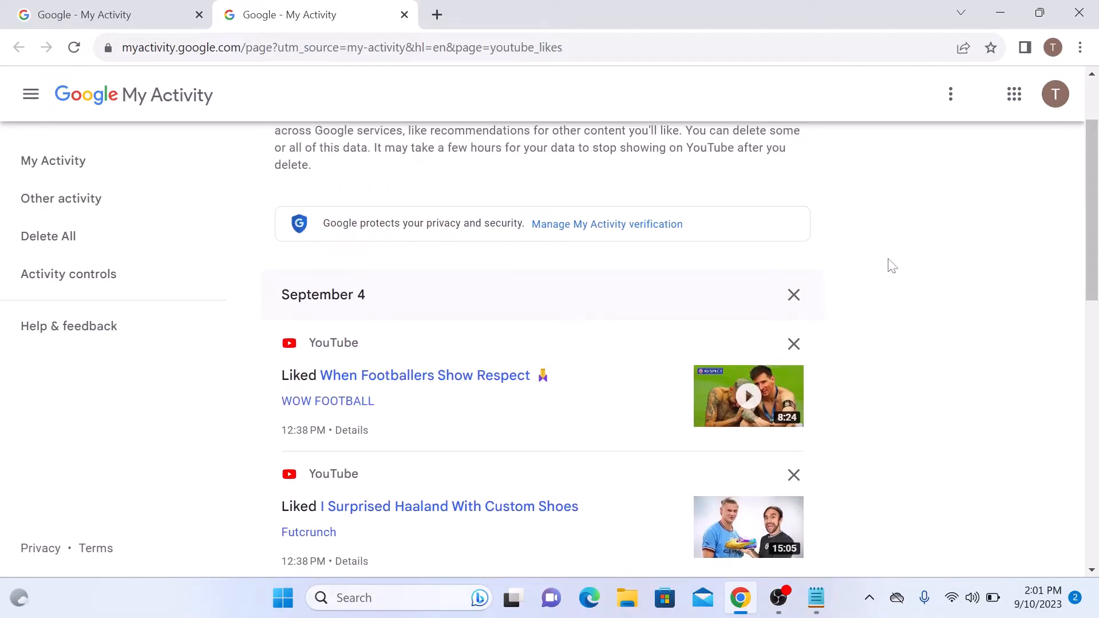
mouse_move(834, 352)
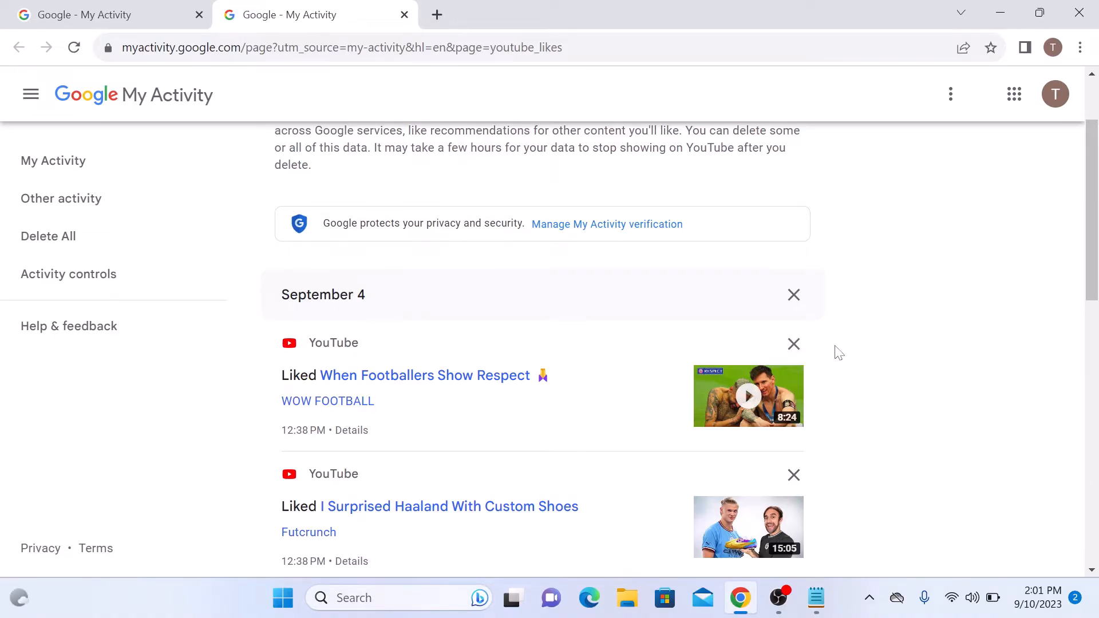
mouse_move(48, 236)
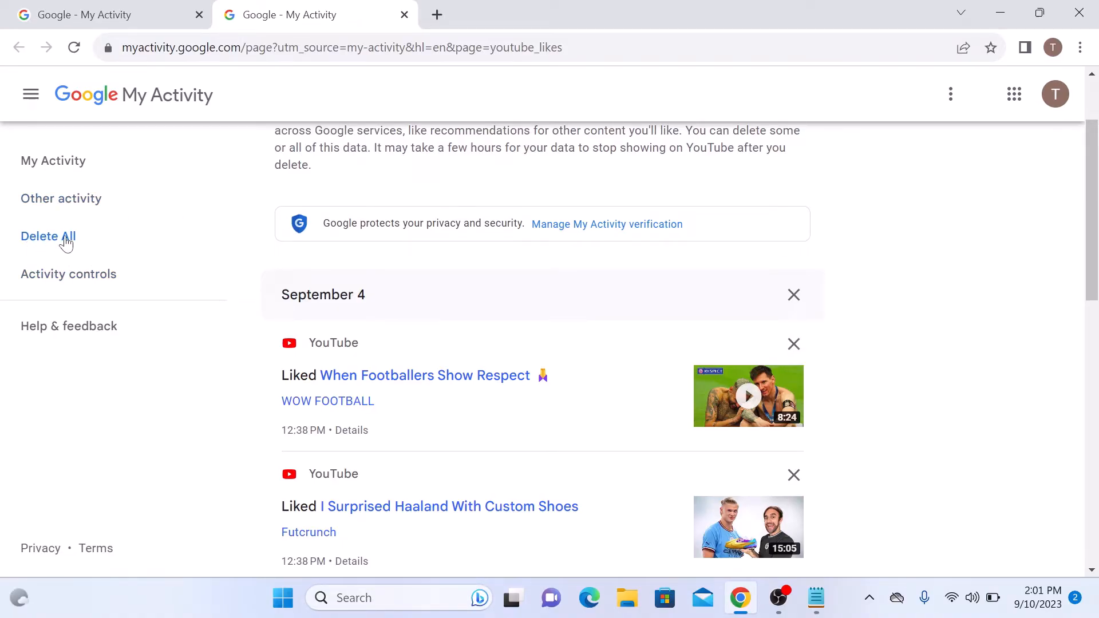
- Choose Delete All for YouTube likes and dislikes and confirm the deletion
click(47, 236)
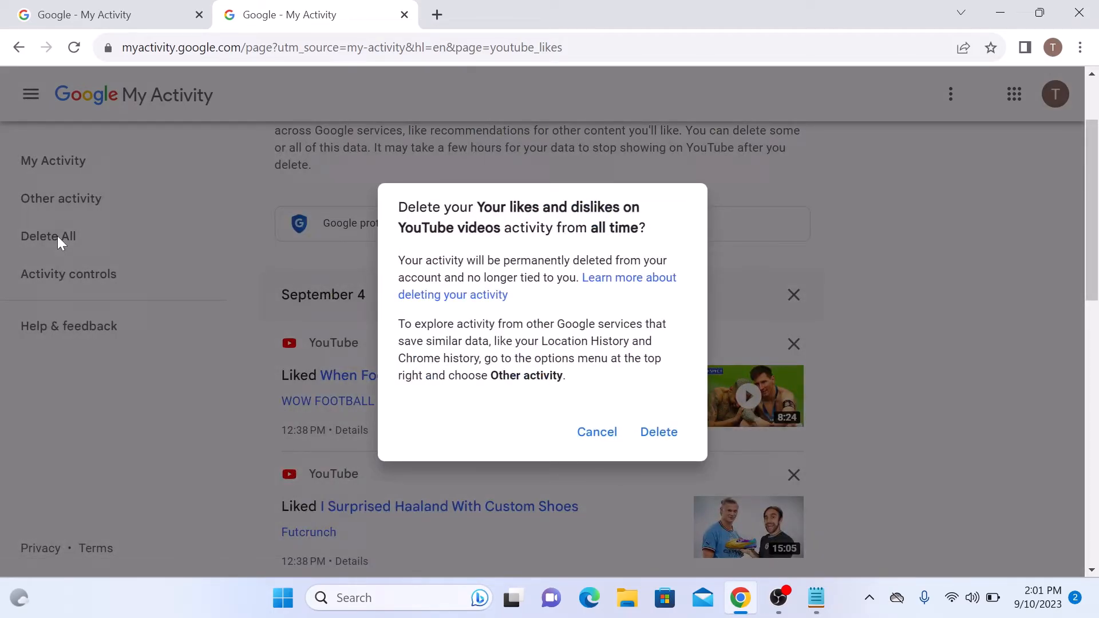
click(657, 432)
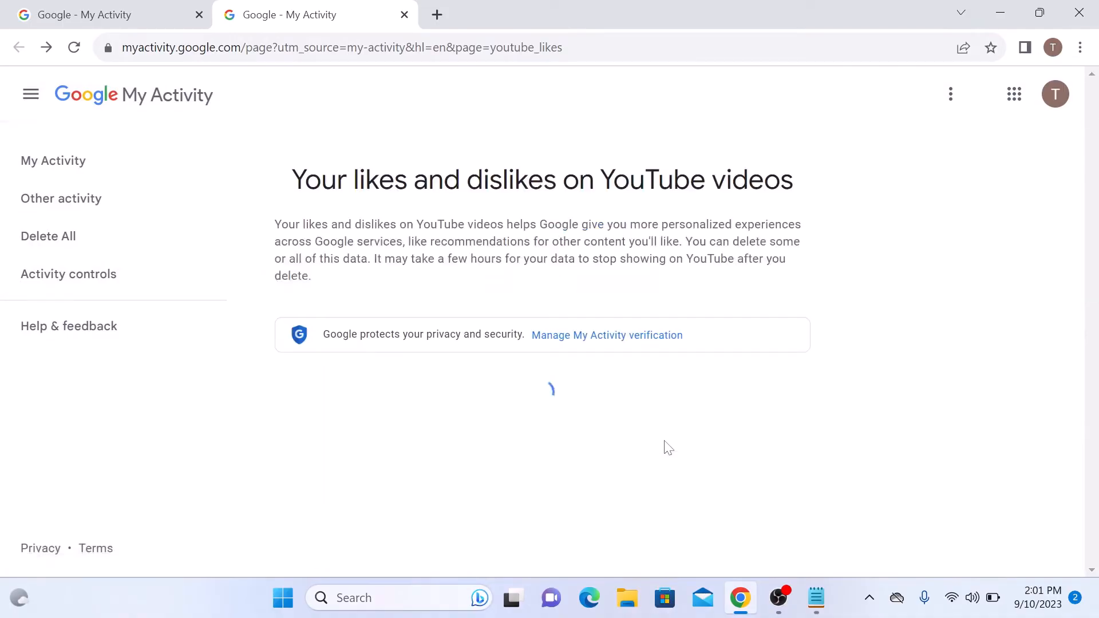